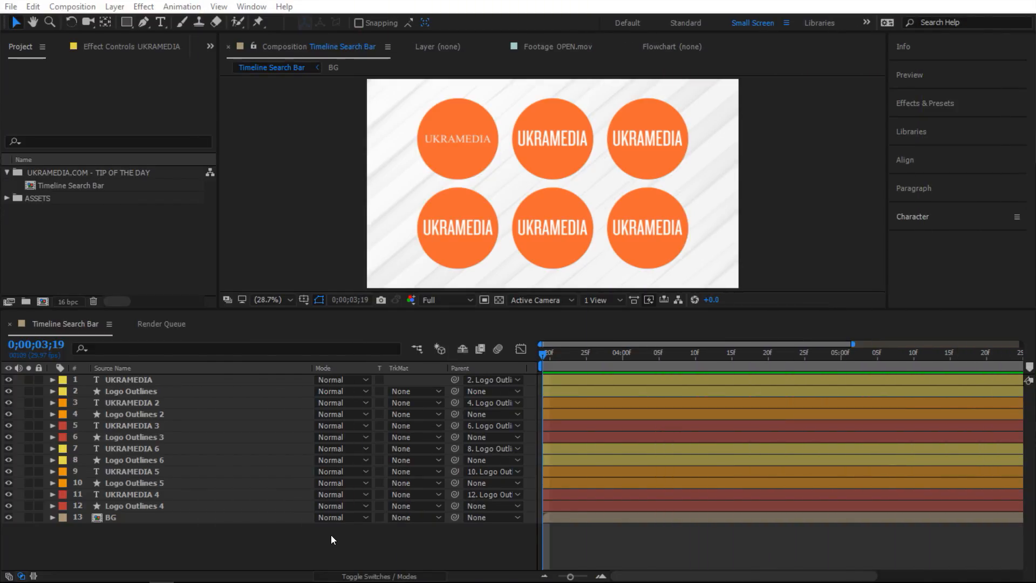
# Browse the UKRAMEDIA text properties and Logo Outlines 2 shape contents, then collapse them
pyautogui.click(131, 426)
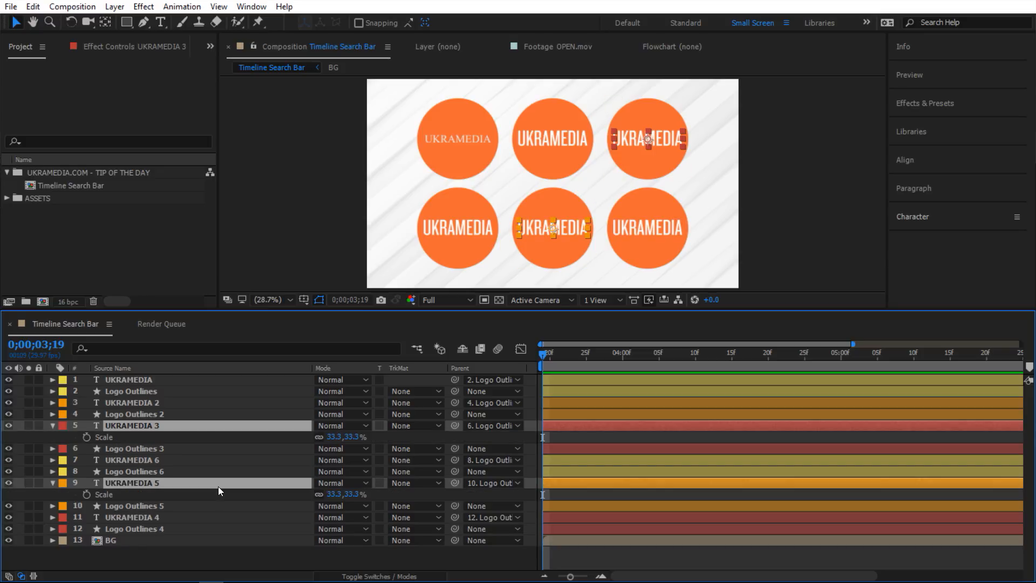
pyautogui.moveTo(122, 502)
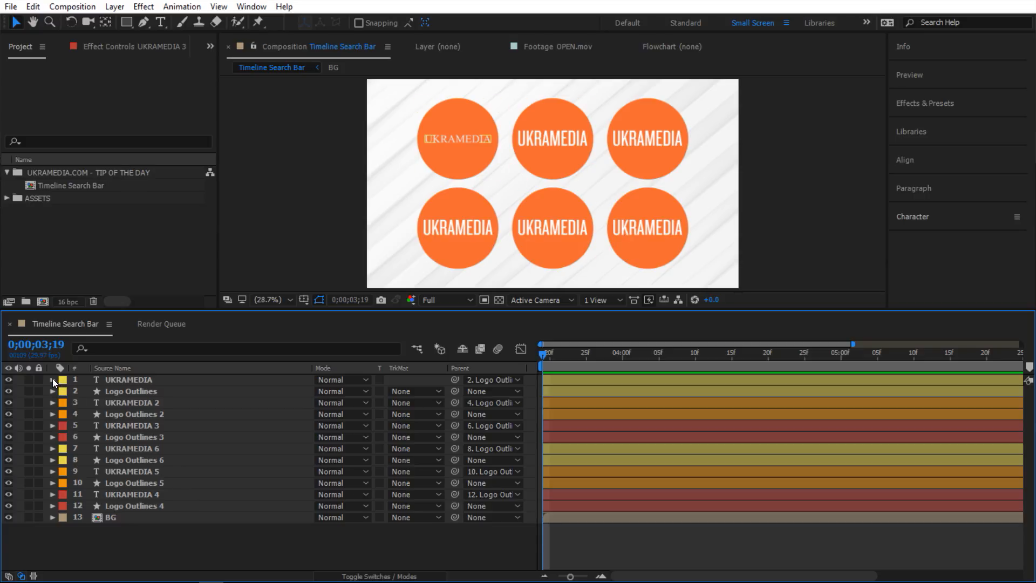
pyautogui.click(54, 378)
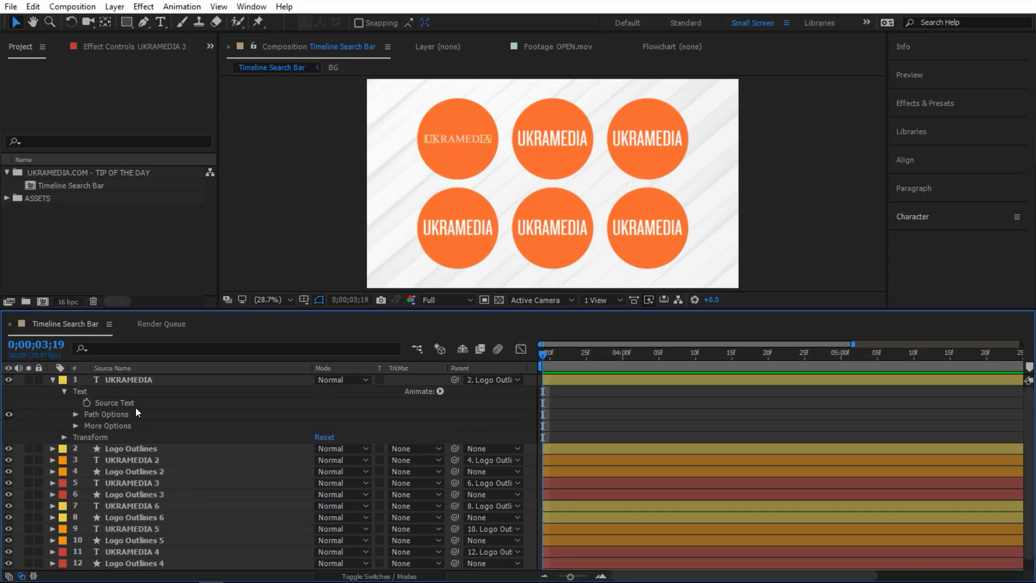
pyautogui.click(52, 379)
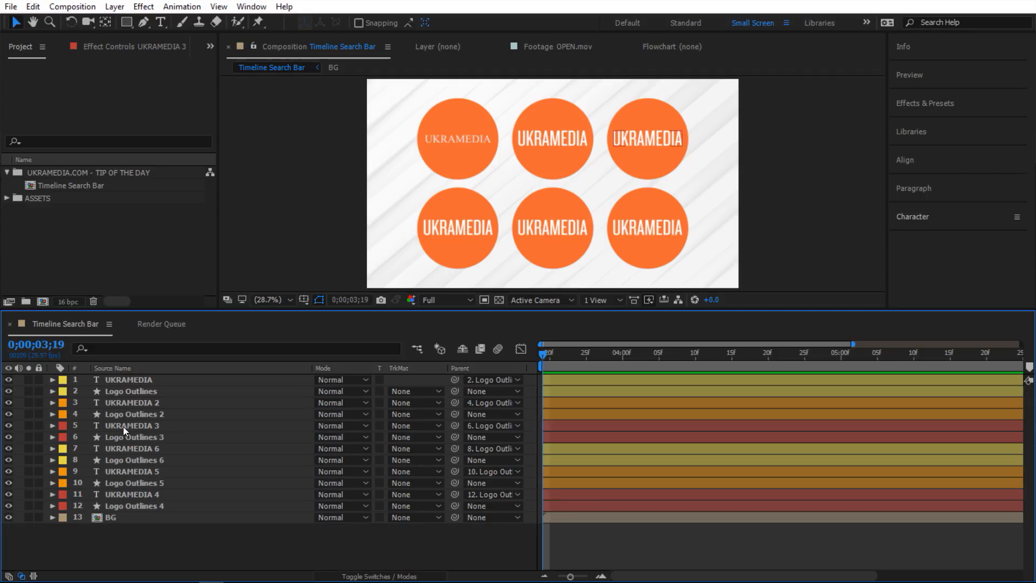
pyautogui.click(53, 415)
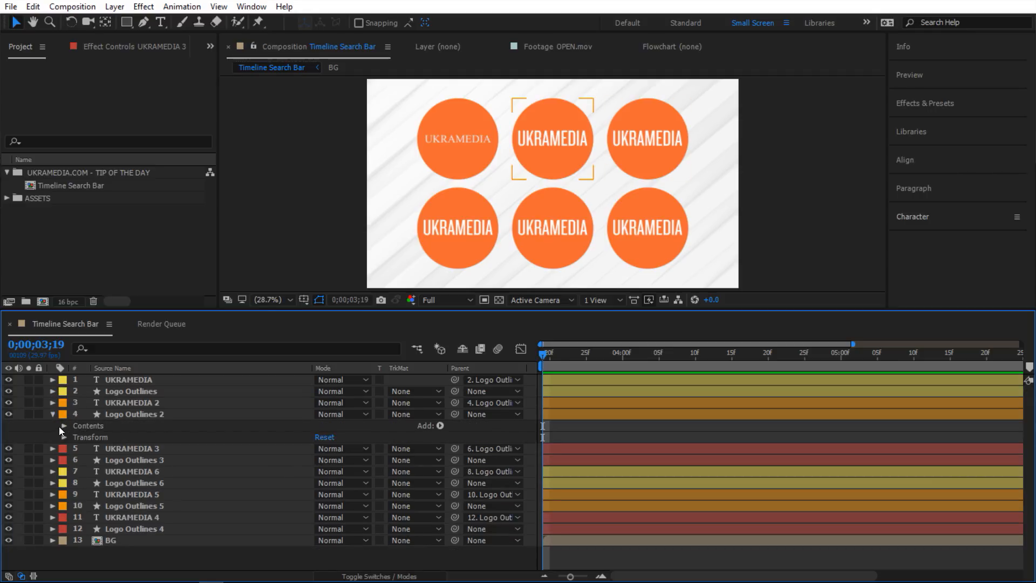
pyautogui.click(64, 425)
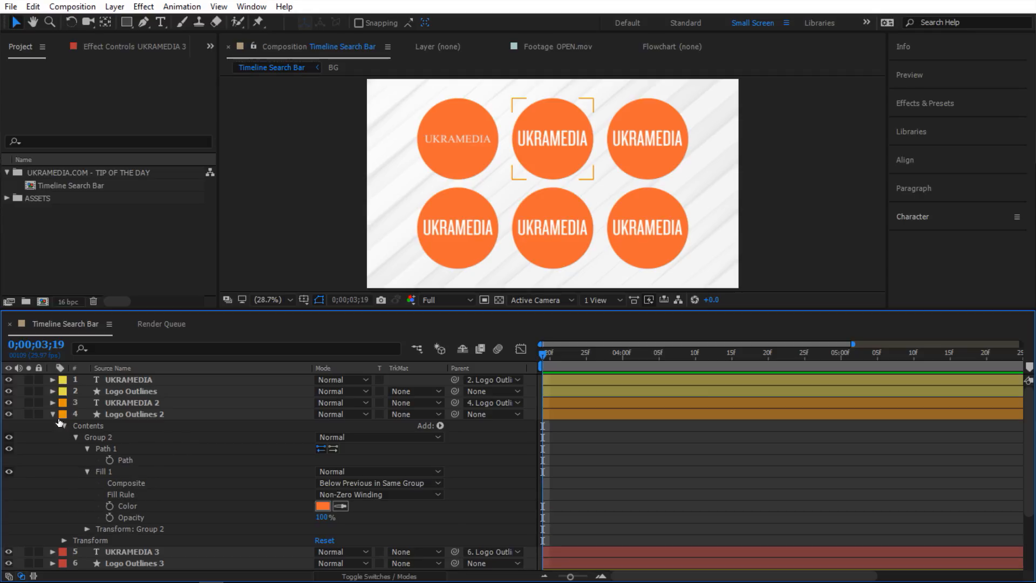
pyautogui.click(53, 415)
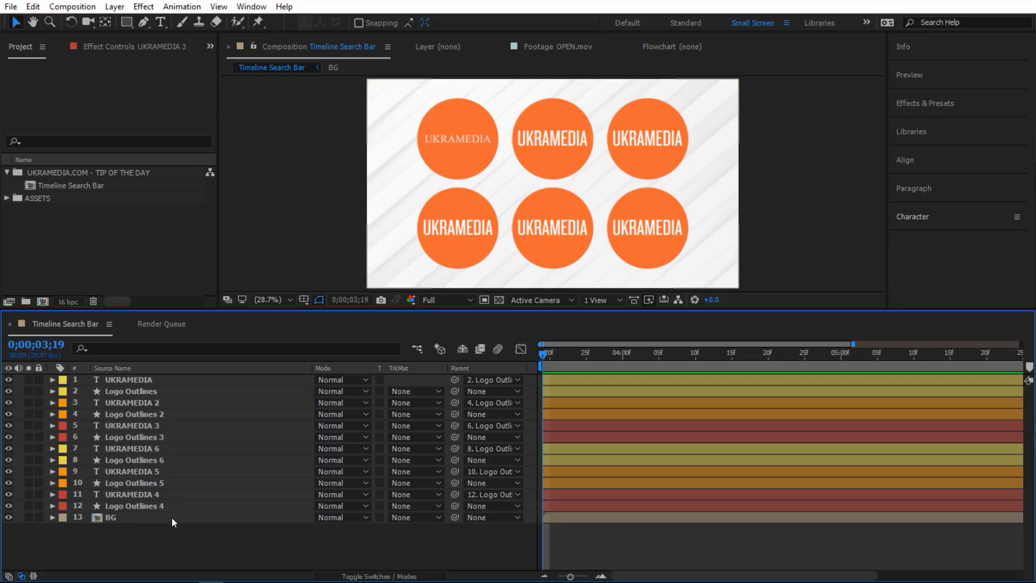
# Select UKRAMEDIA, peek at its text properties once more and collapse it, ready to search
pyautogui.click(140, 378)
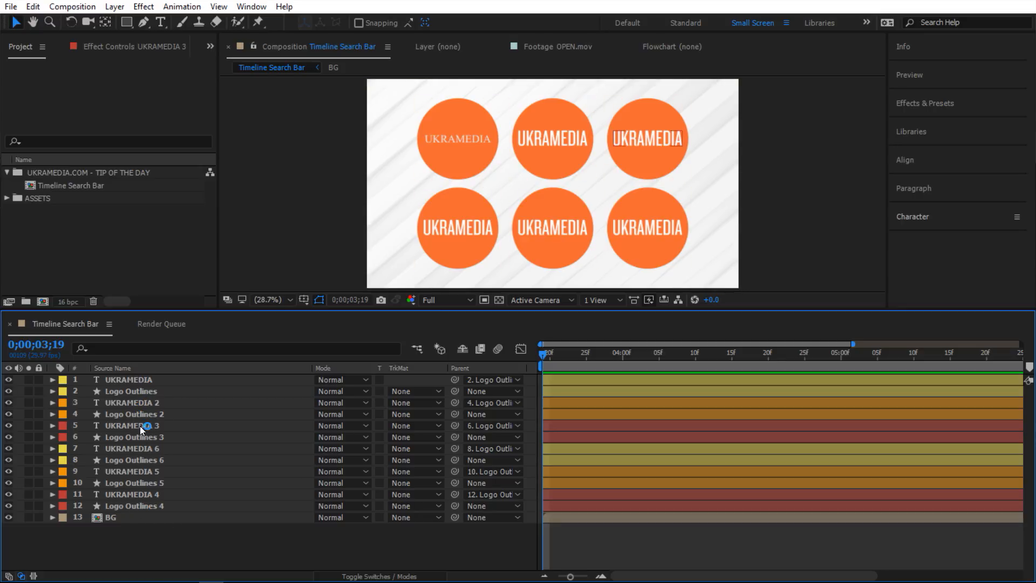
pyautogui.click(53, 379)
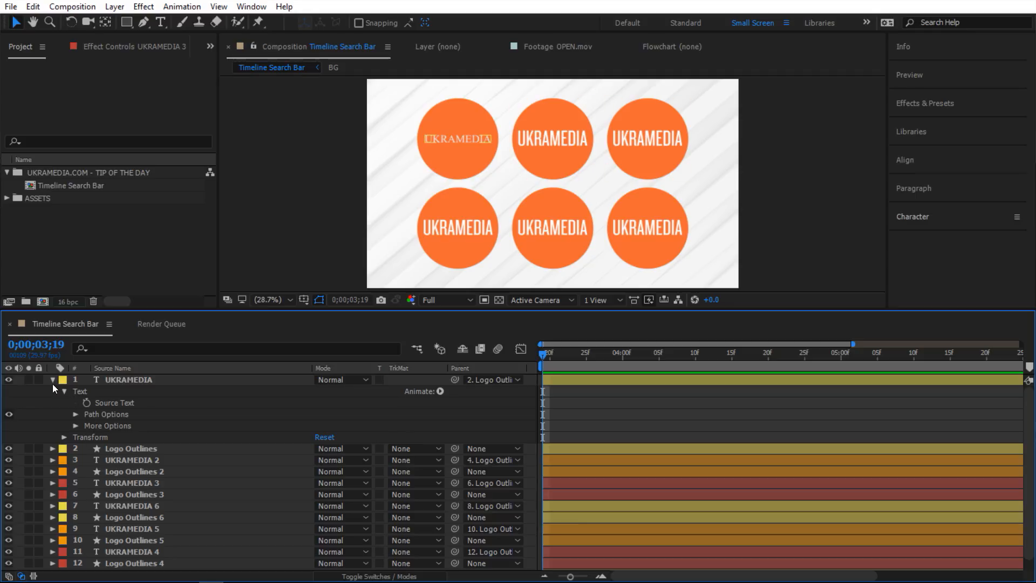
pyautogui.click(53, 379)
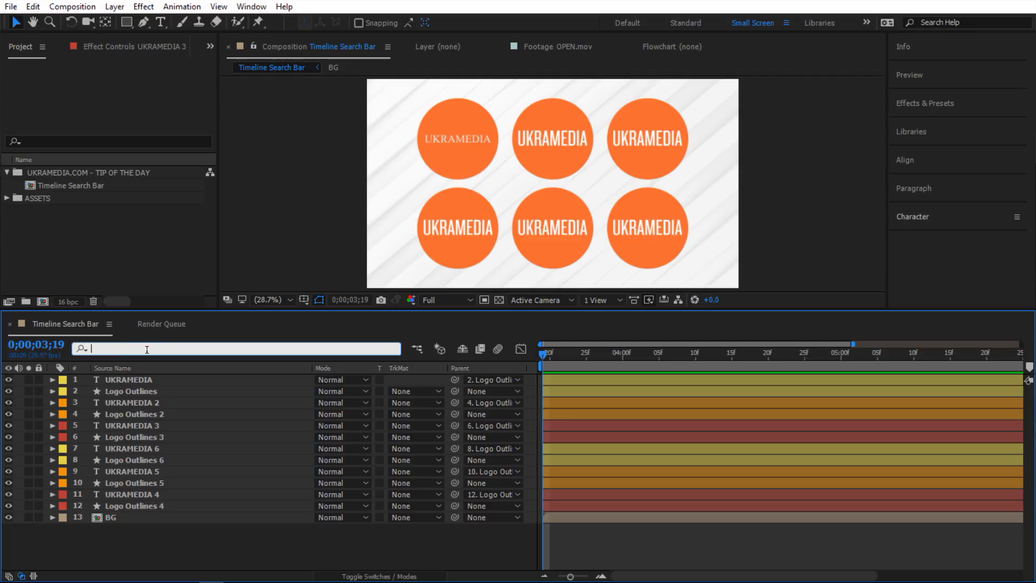
# Search 'source text' with UKRAMEDIA and UKRAMEDIA 5 selected so only their Source Text shows
pyautogui.write('source text')
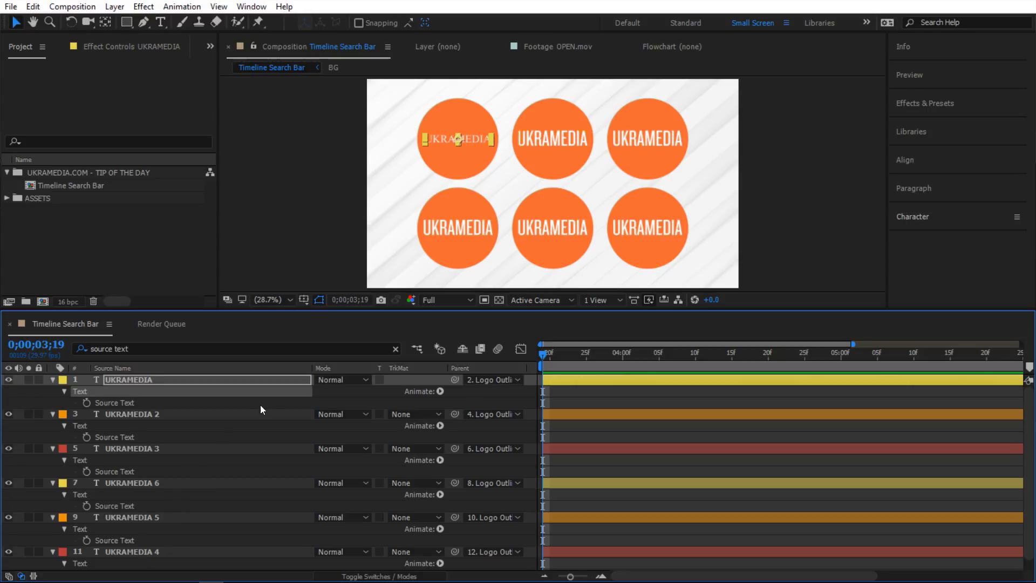
pyautogui.click(395, 349)
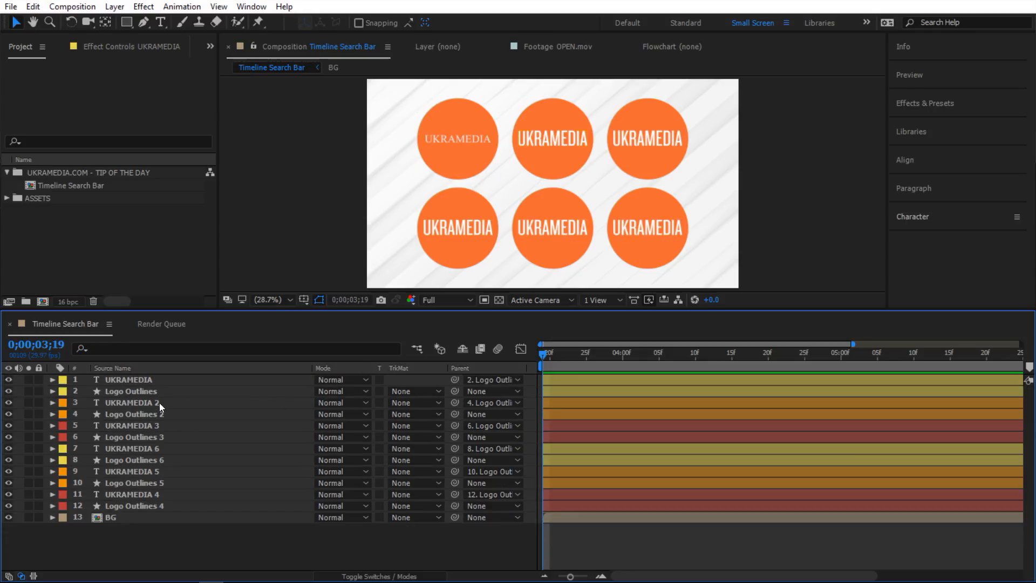
pyautogui.click(132, 471)
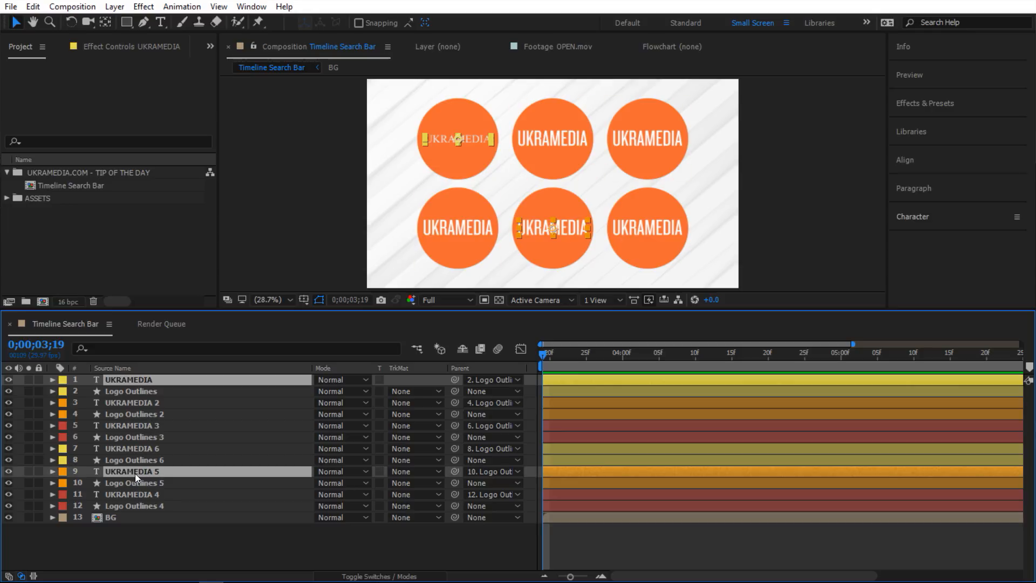
pyautogui.moveTo(142, 384)
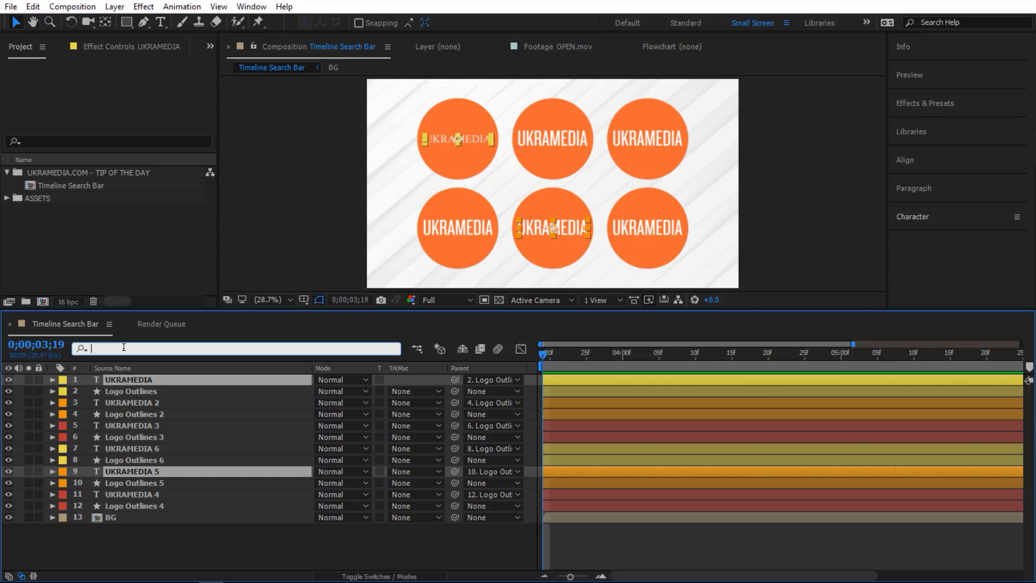
pyautogui.write('source text')
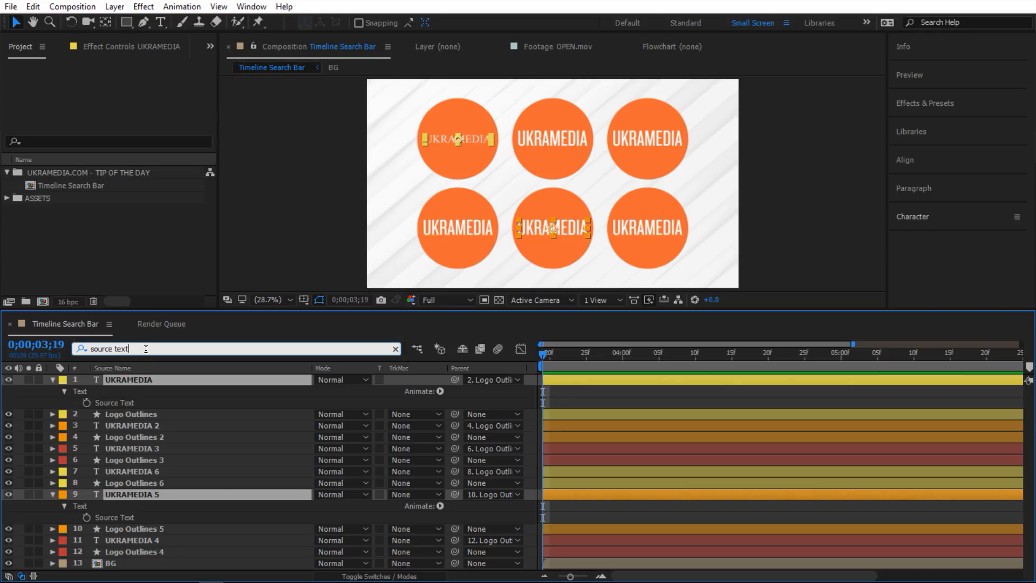
# Extend the search to 'source text, rotation, scale', review the revealed properties, then clear it
pyautogui.write(',')
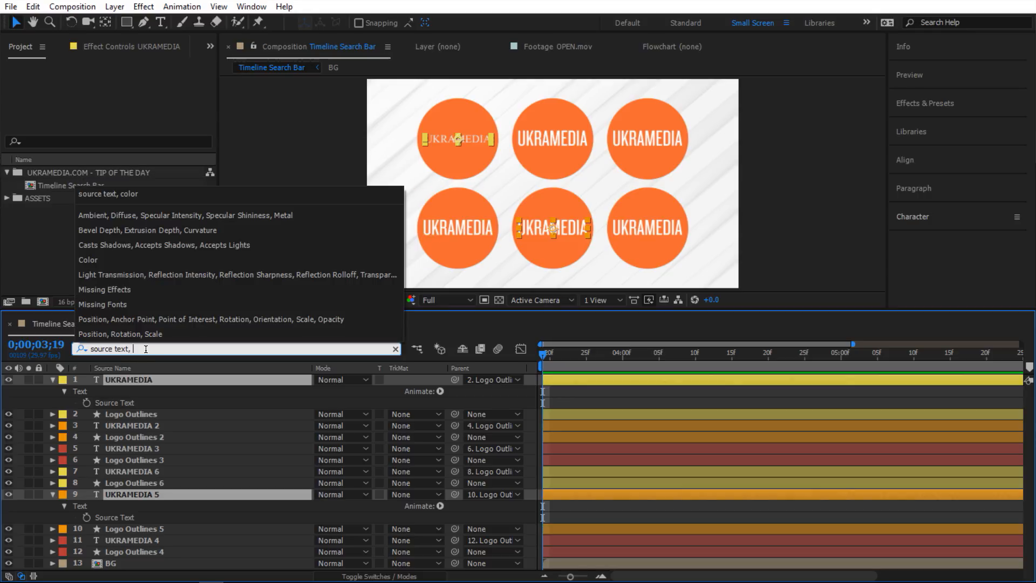
pyautogui.write('rota')
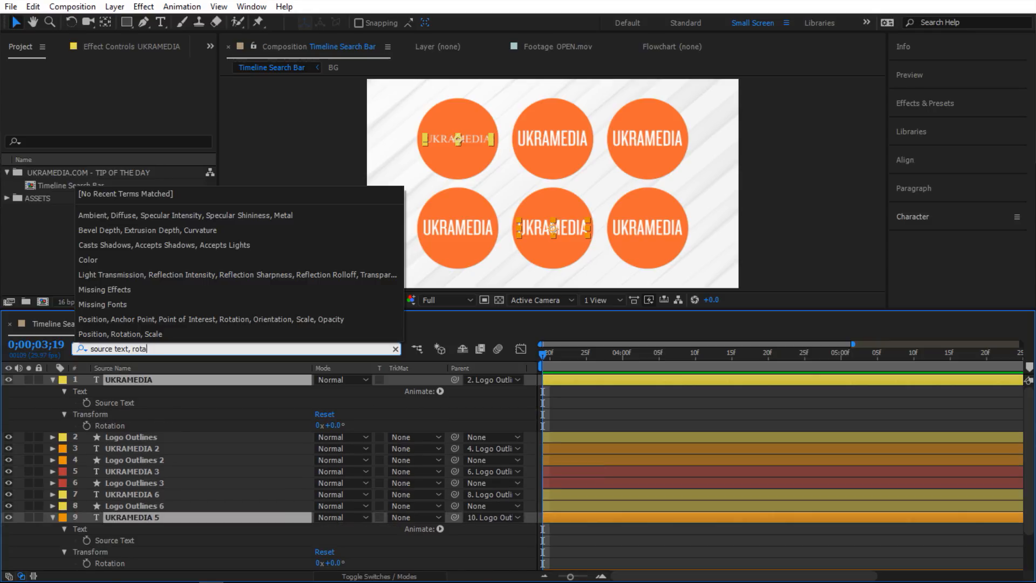
pyautogui.write('tion')
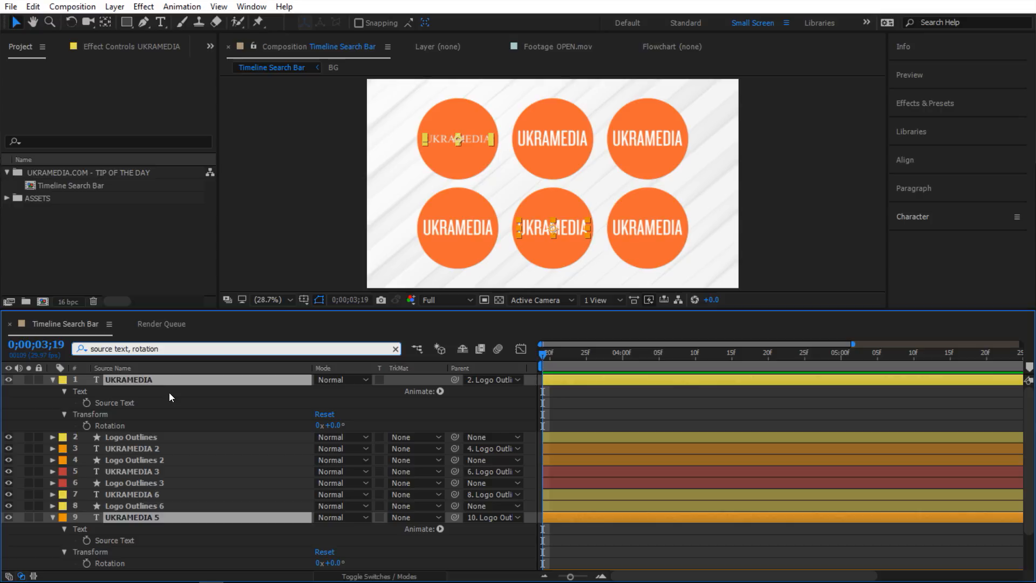
pyautogui.scroll(-3)
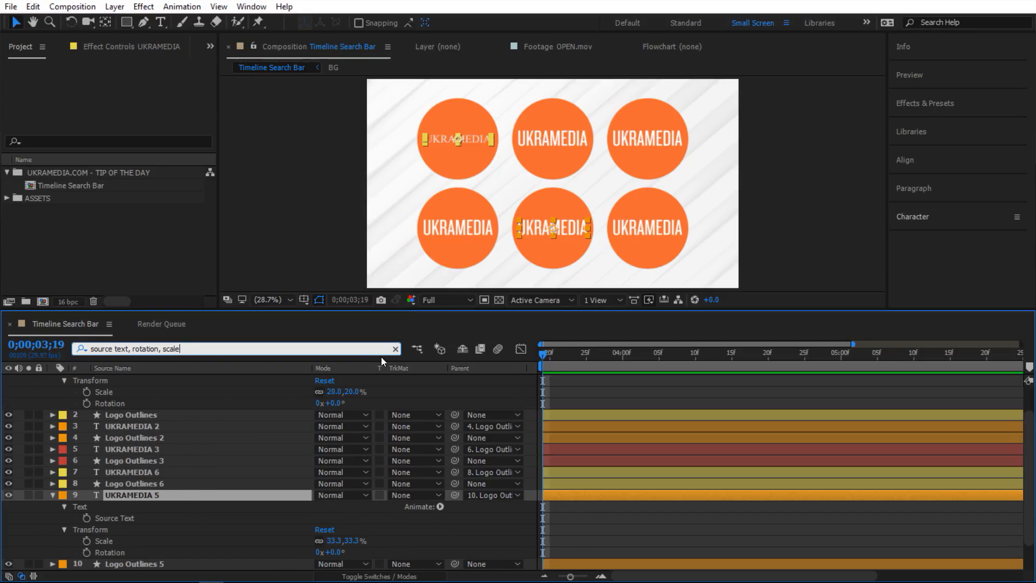
pyautogui.click(395, 349)
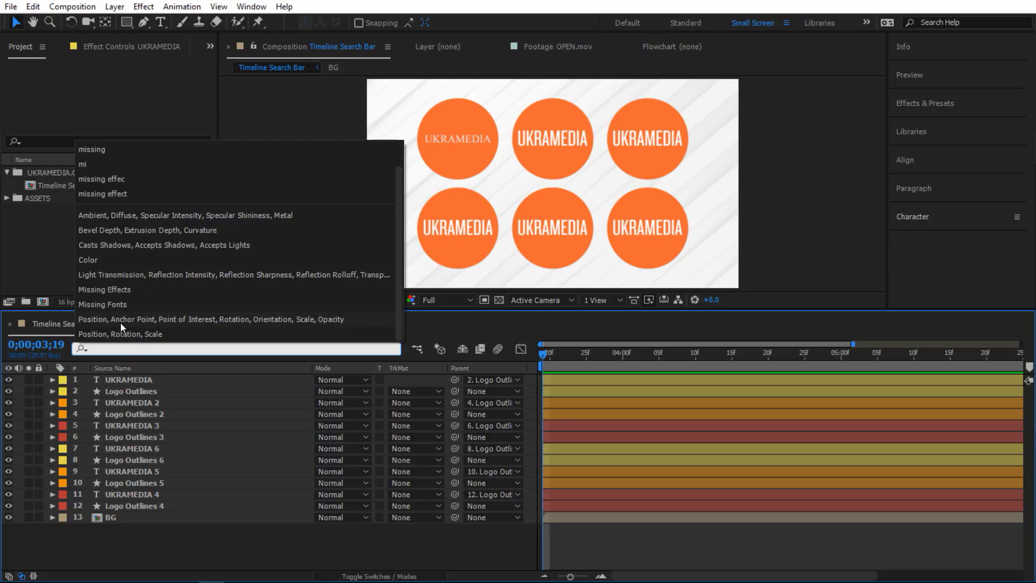
# Filter for Missing Fonts, isolating the UKRAMEDIA layer, then clear the filter
pyautogui.click(131, 472)
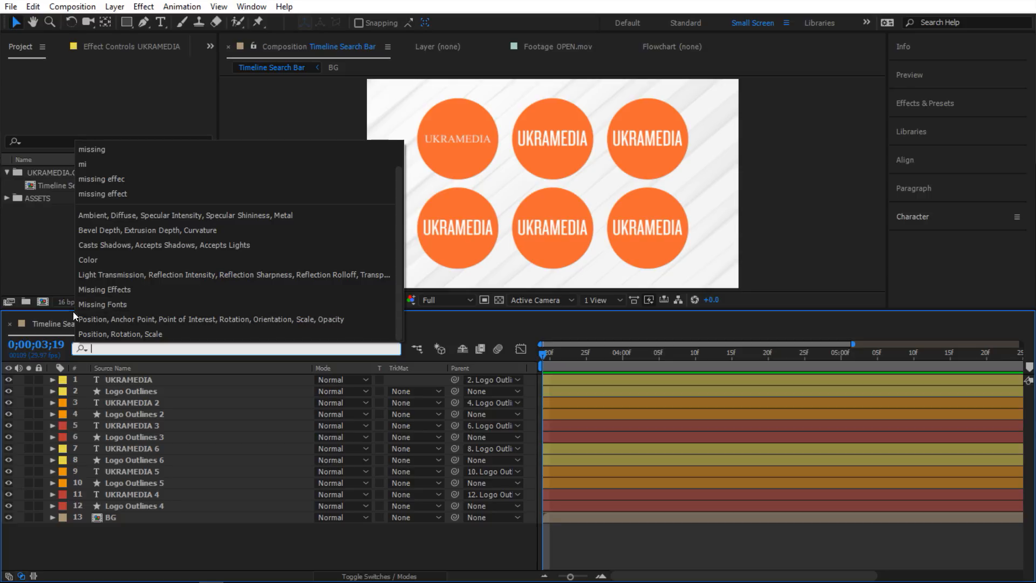
pyautogui.click(104, 305)
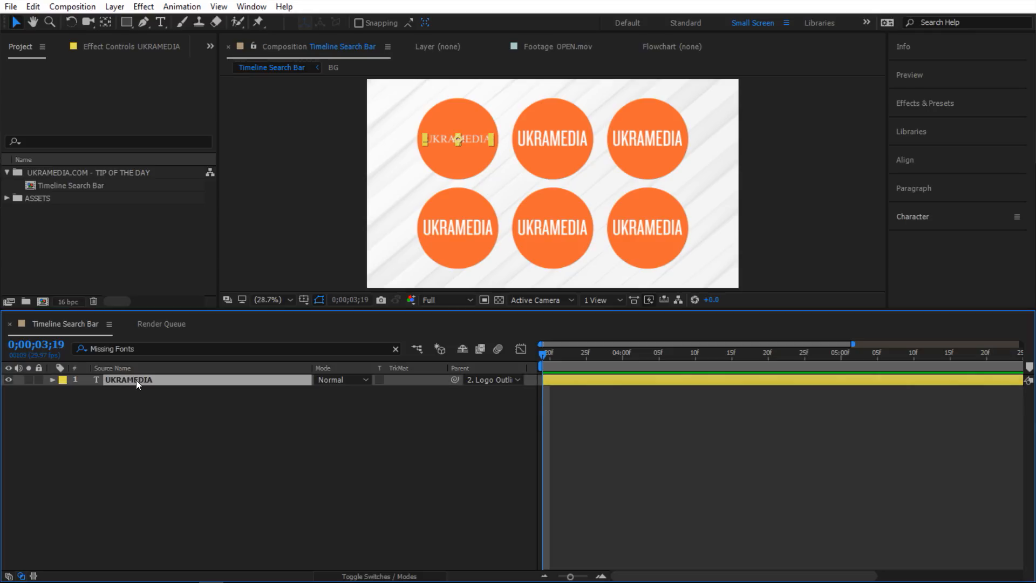
pyautogui.moveTo(149, 386)
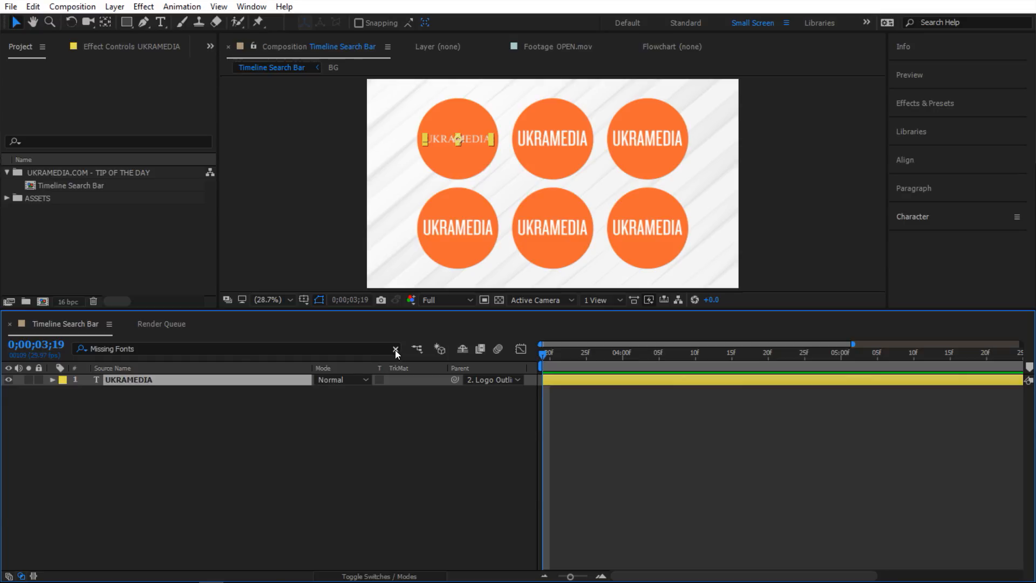
pyautogui.click(395, 349)
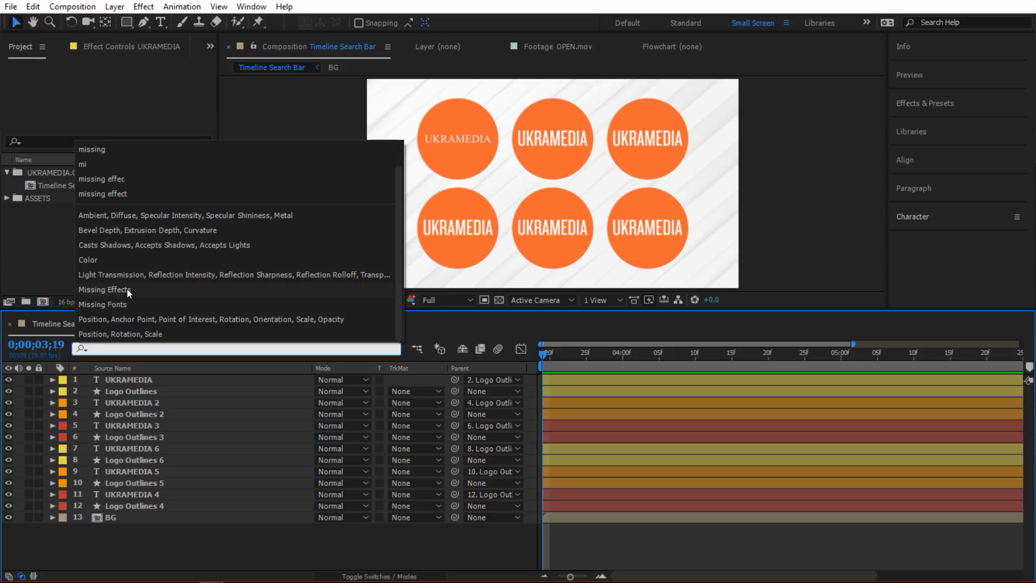
# Filter for Missing Effects, revealing RSMB Pro missing on UKRAMEDIA 2, 3 and 5, then clear it
pyautogui.click(105, 290)
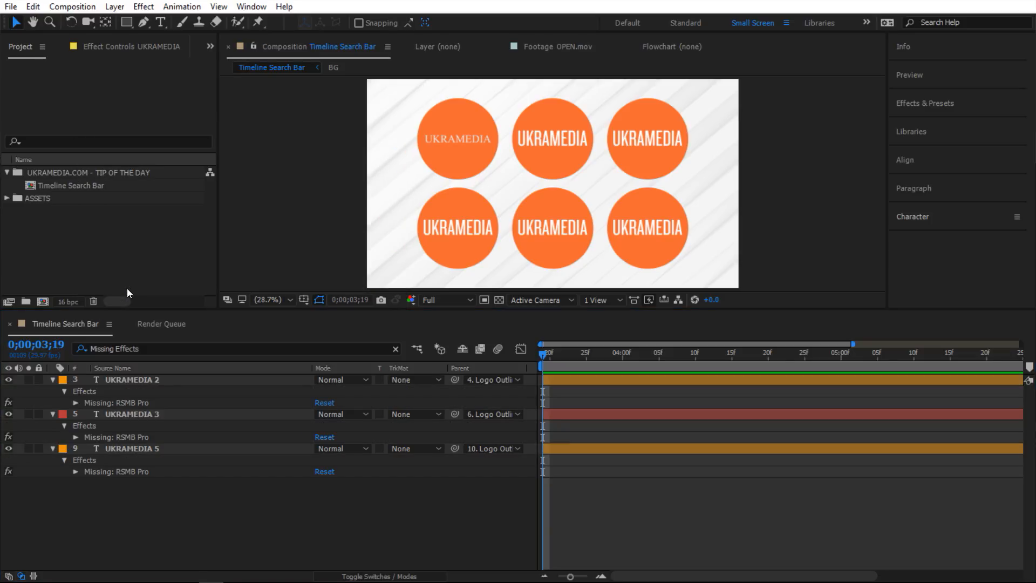
pyautogui.moveTo(162, 414)
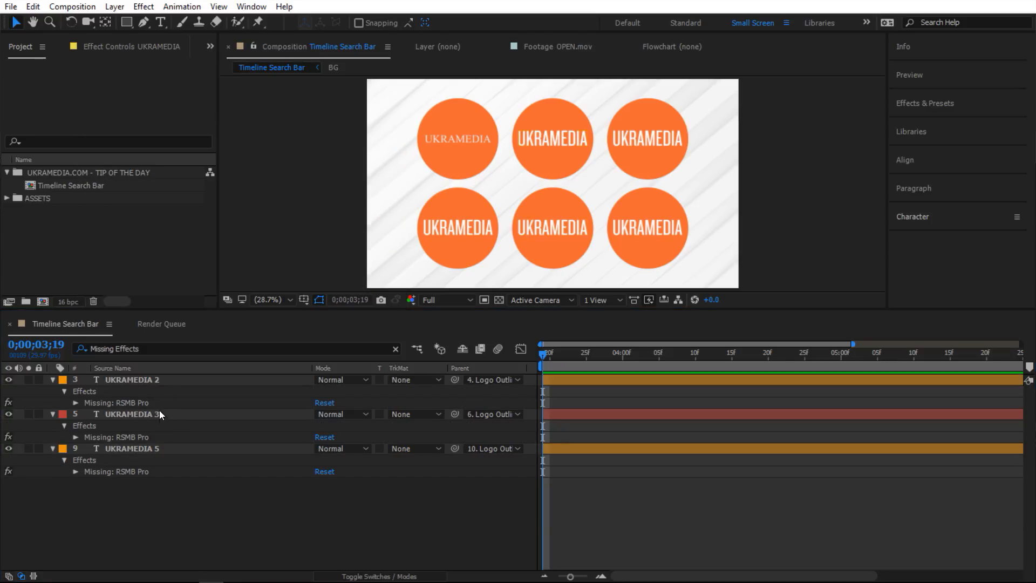
pyautogui.click(395, 348)
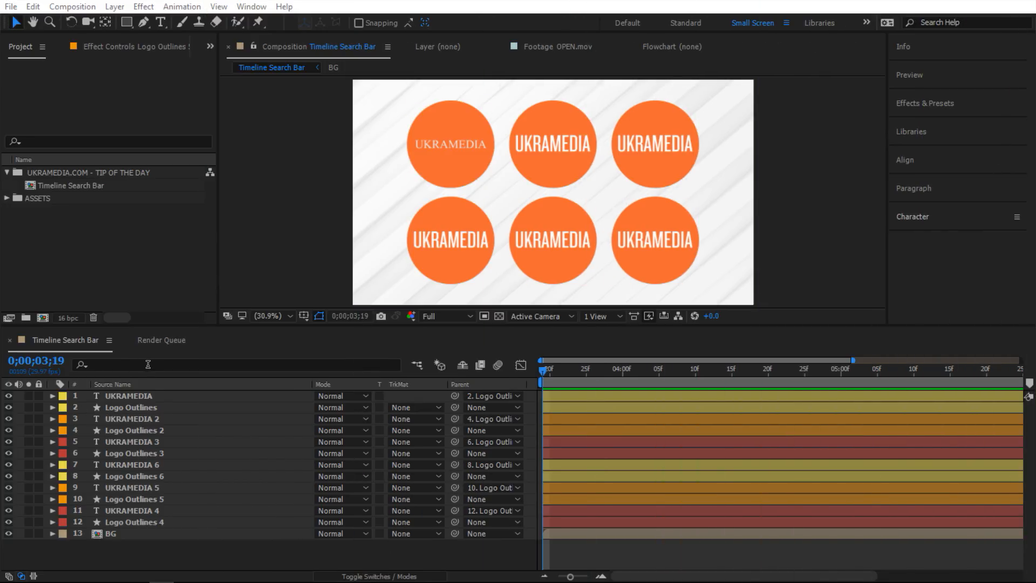
pyautogui.moveTo(166, 376)
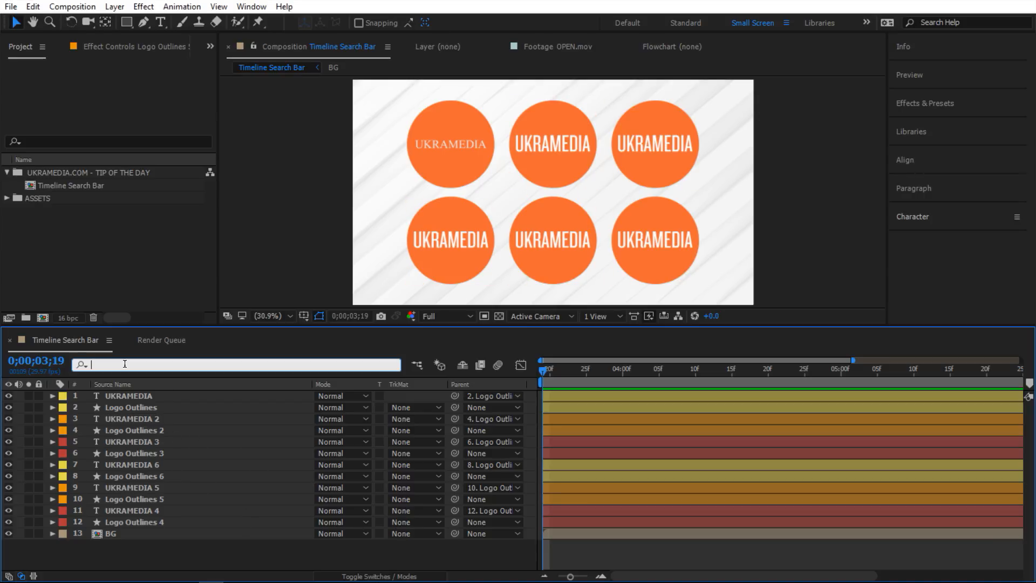
# Search 'wiggle' to isolate Logo Outlines 5 and its Rotation expression wiggle(0, 0)
pyautogui.write('wiggle')
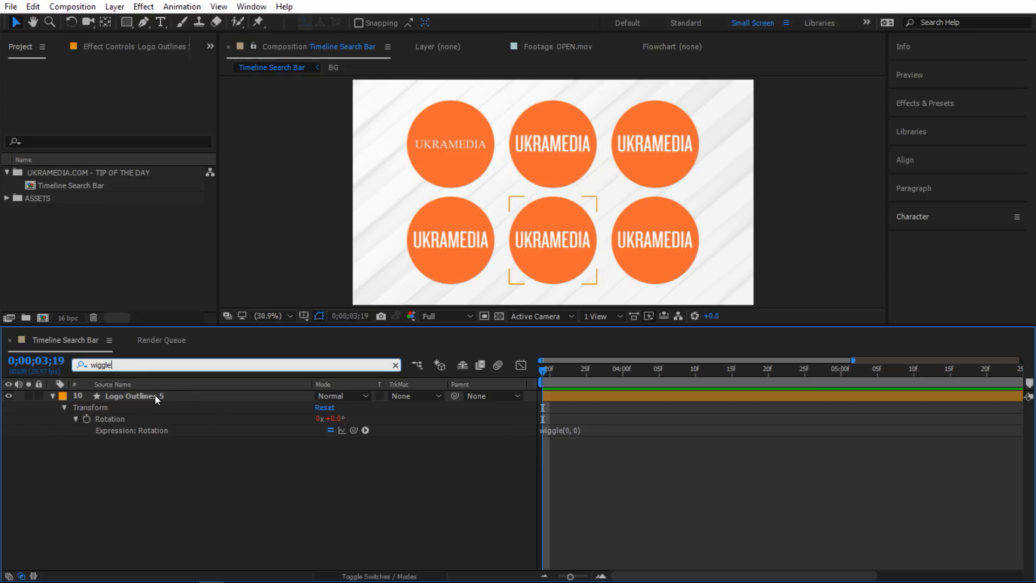
pyautogui.moveTo(567, 436)
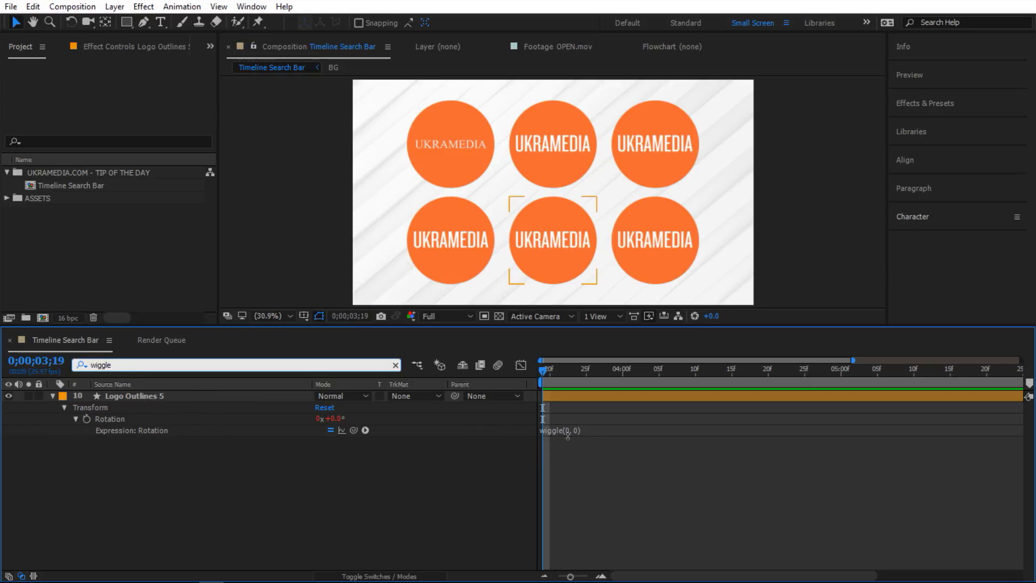